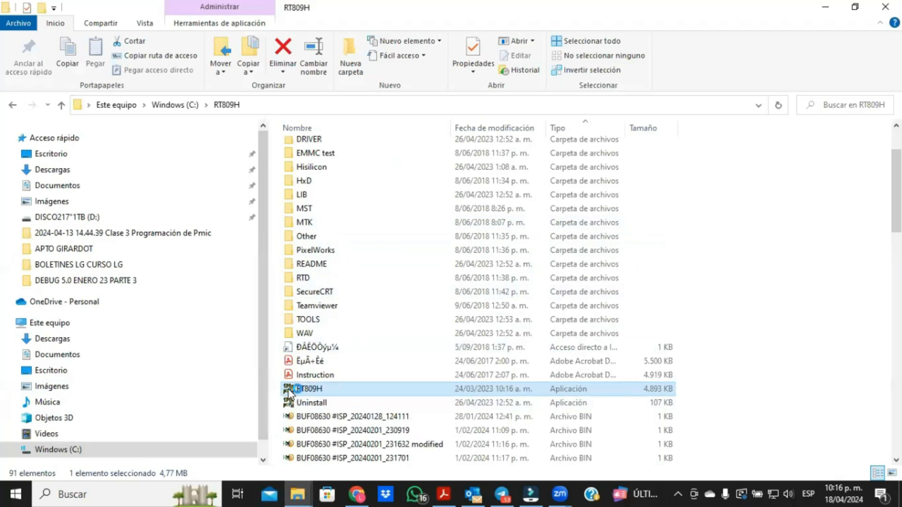
mouse_move(366, 346)
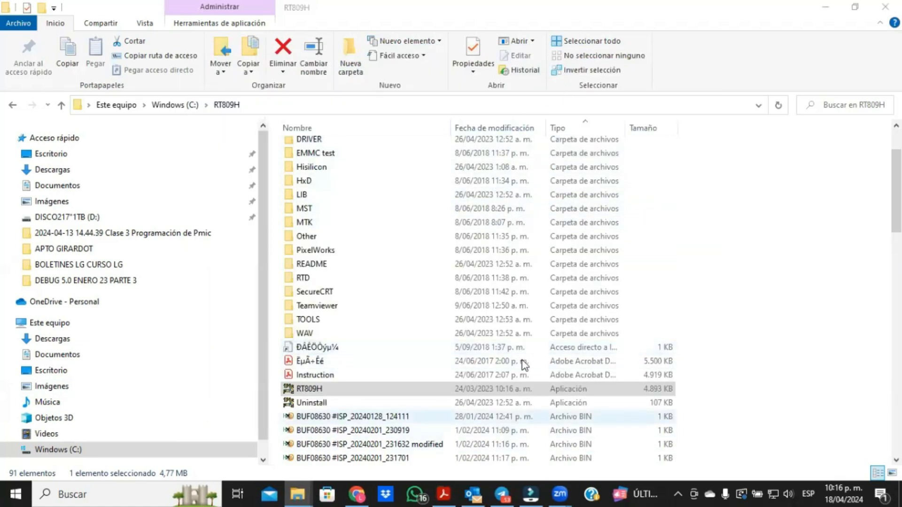
Step: Launch the RT809H programmer application from the C:\RT809H folder
double_click(309, 388)
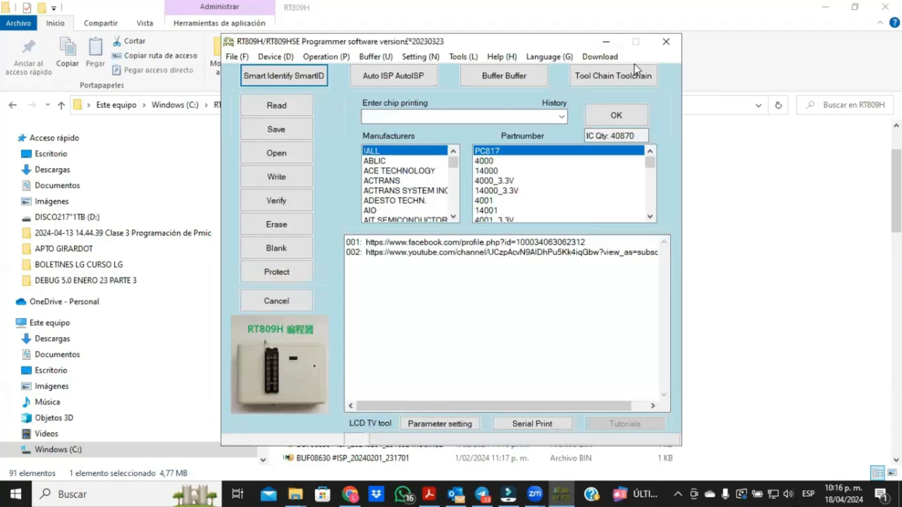
Step: Manually select the SW50B3 #ISP chip model and confirm it
click(283, 75)
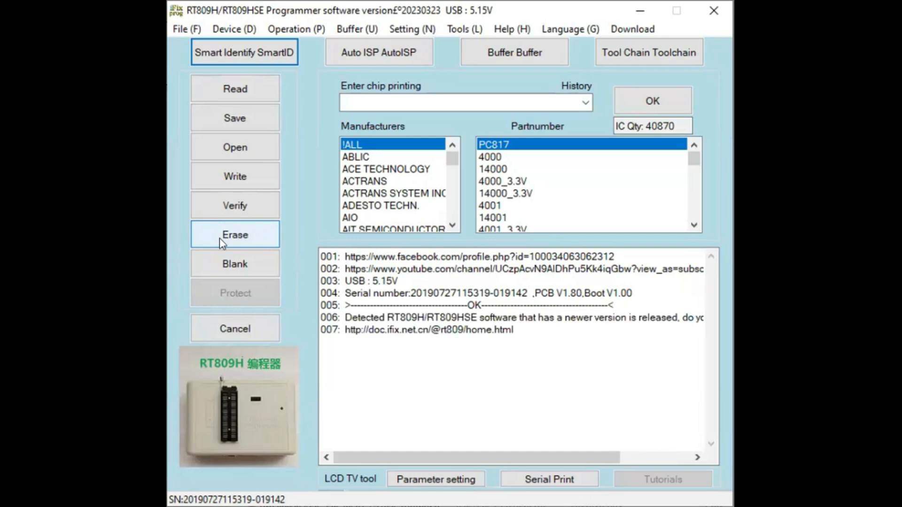
mouse_move(194, 205)
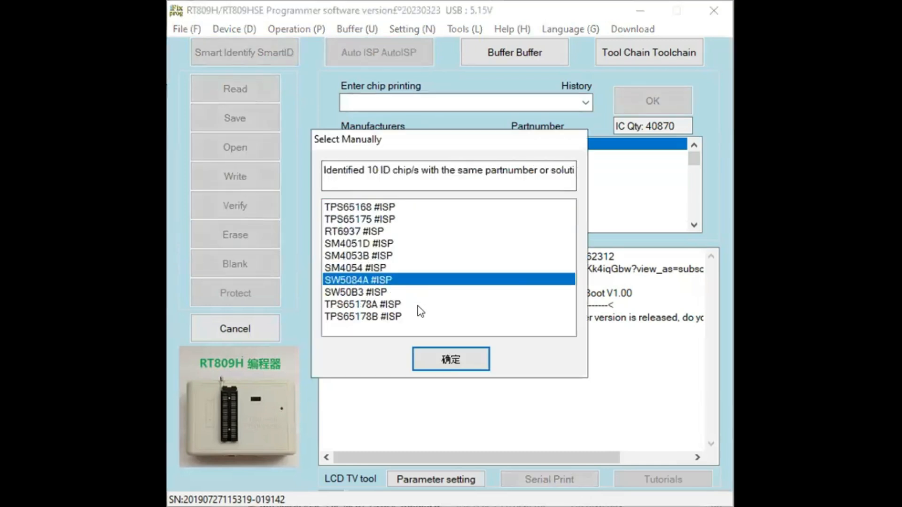
mouse_move(429, 347)
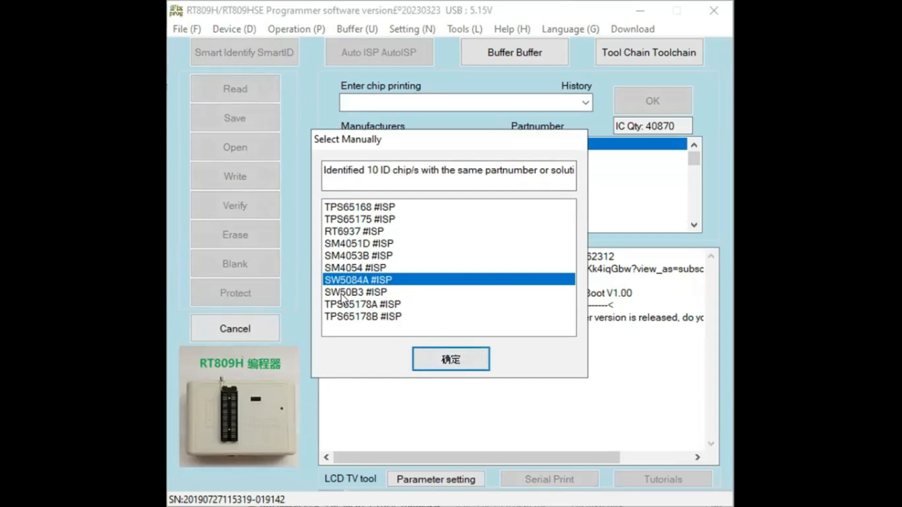
click(355, 292)
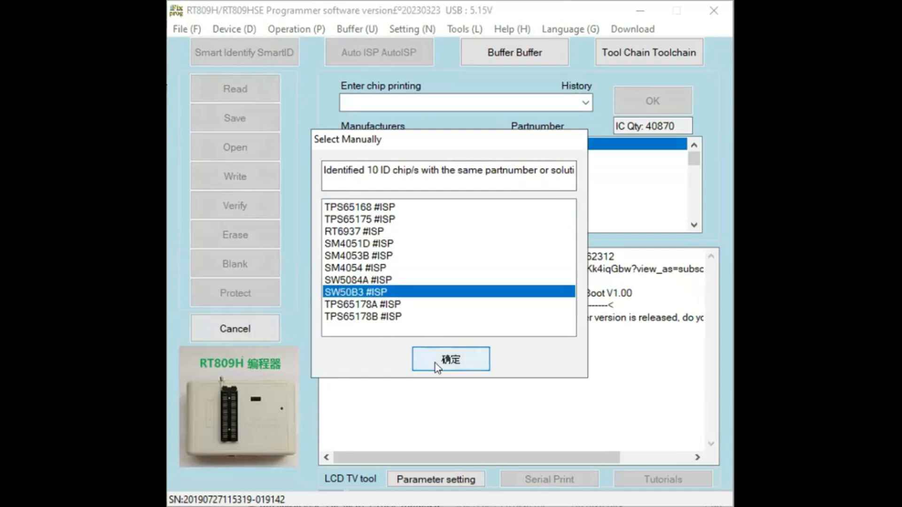
click(450, 359)
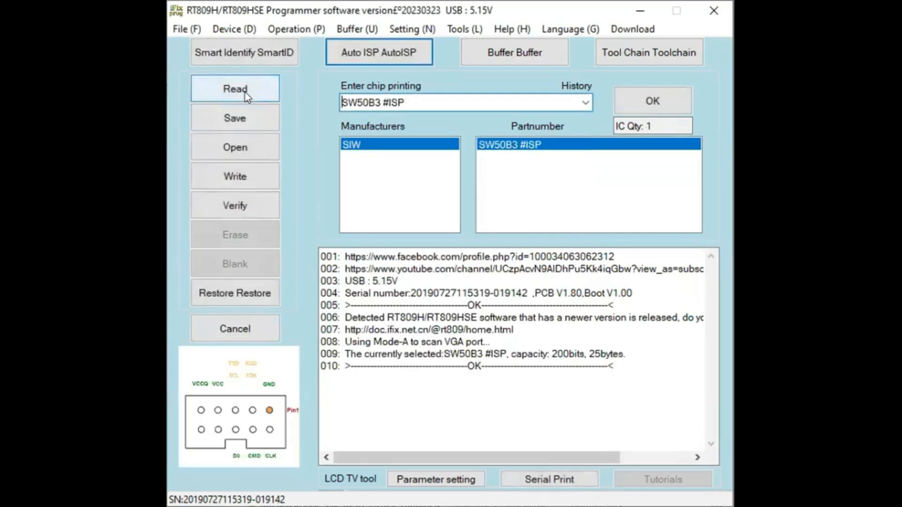
Step: Read the chip and save the data with 'BACKUP ABRIL 18' appended to the file name
click(235, 89)
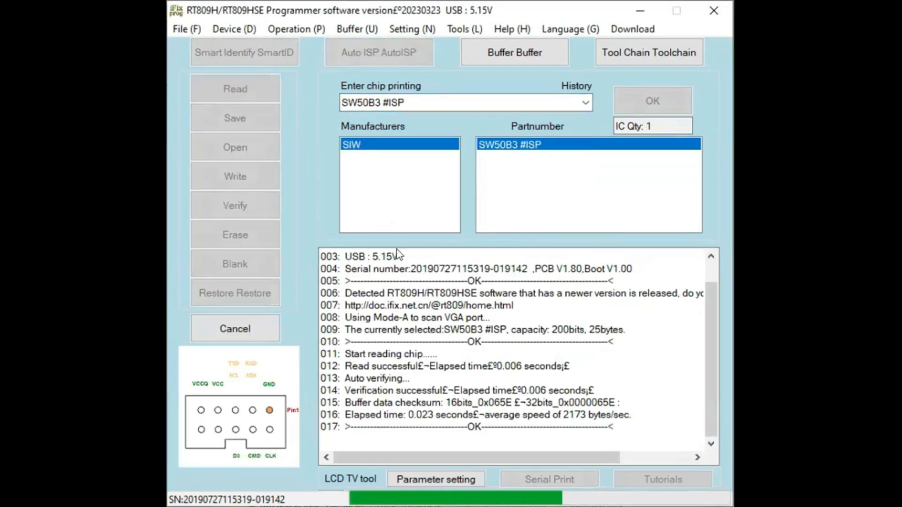
click(234, 118)
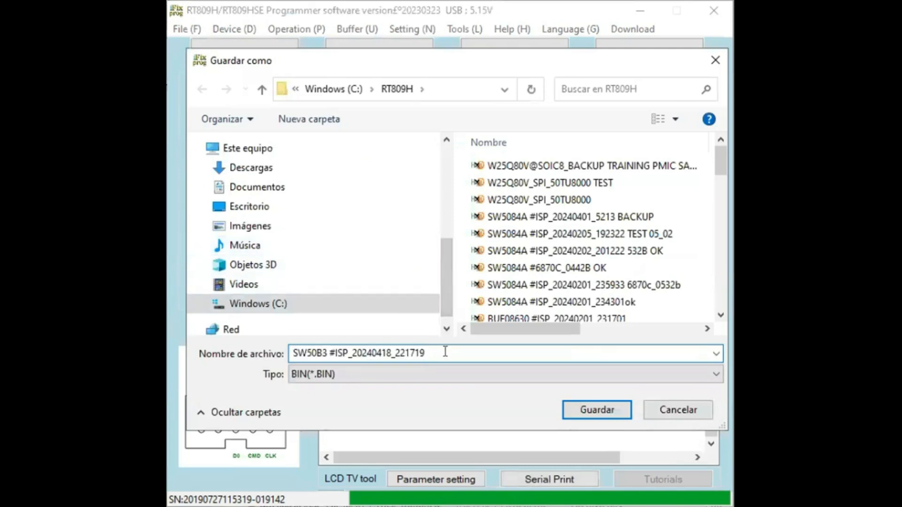
text(BAC)
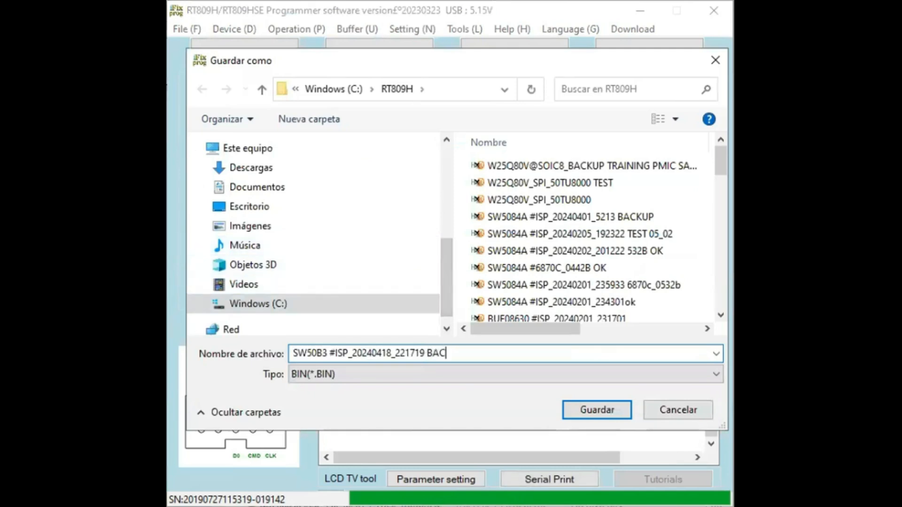
text(KUP ABRIL)
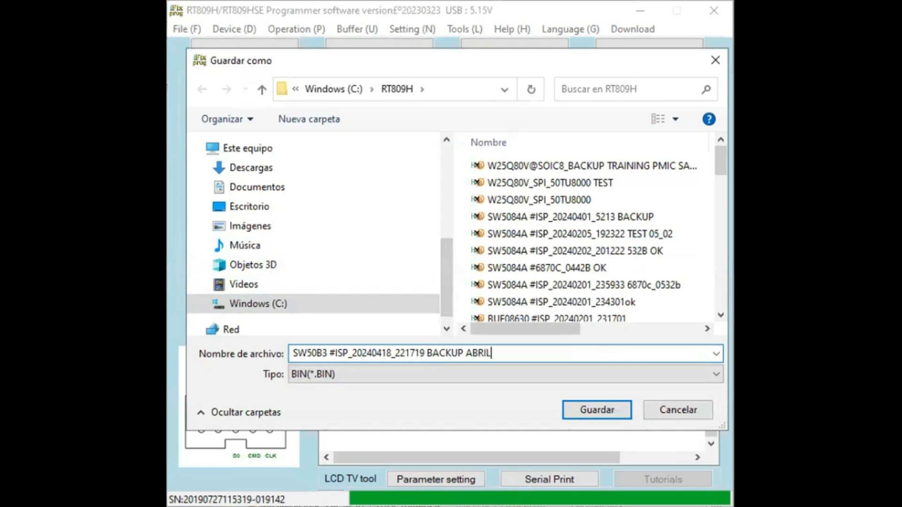
text(18)
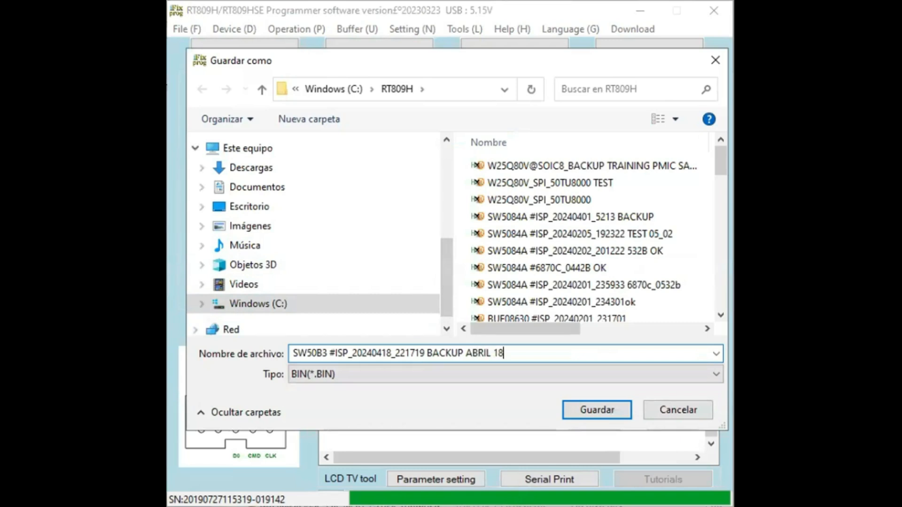
click(596, 410)
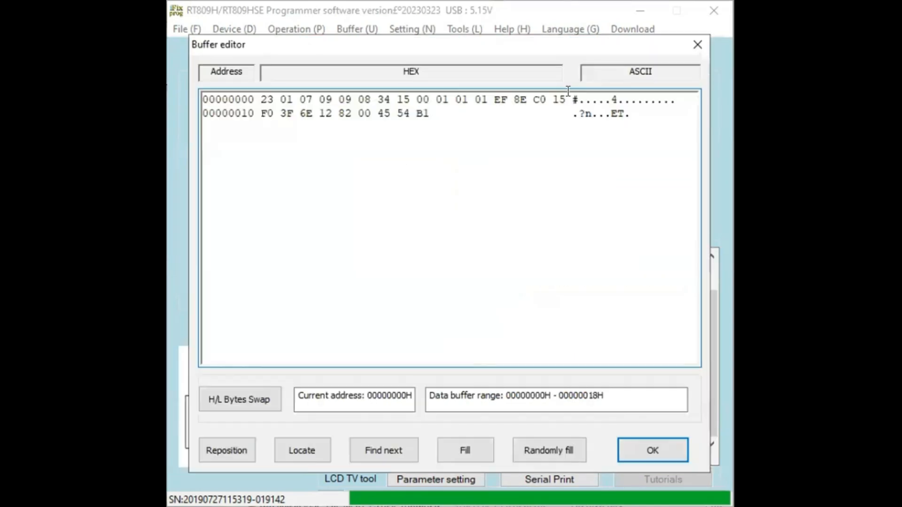
Step: Open the Buffer editor to inspect the chip's hex data
click(205, 99)
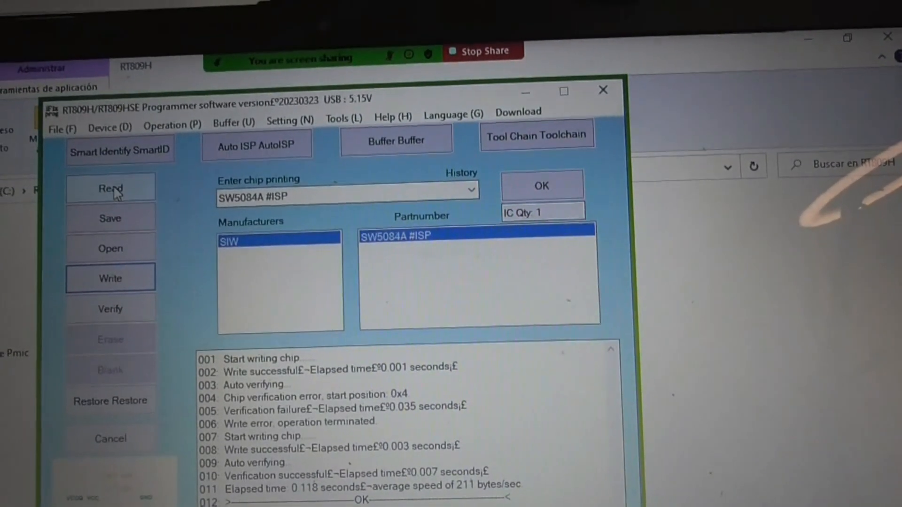
click(110, 218)
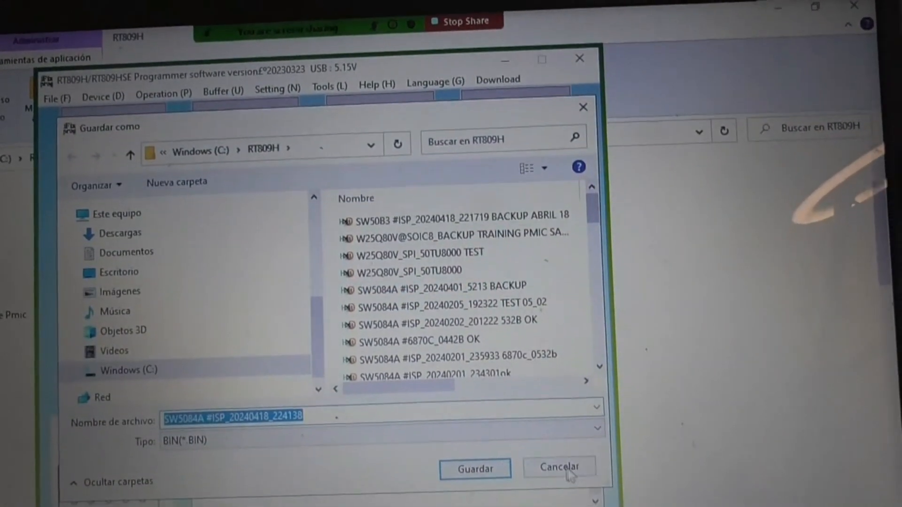
click(559, 468)
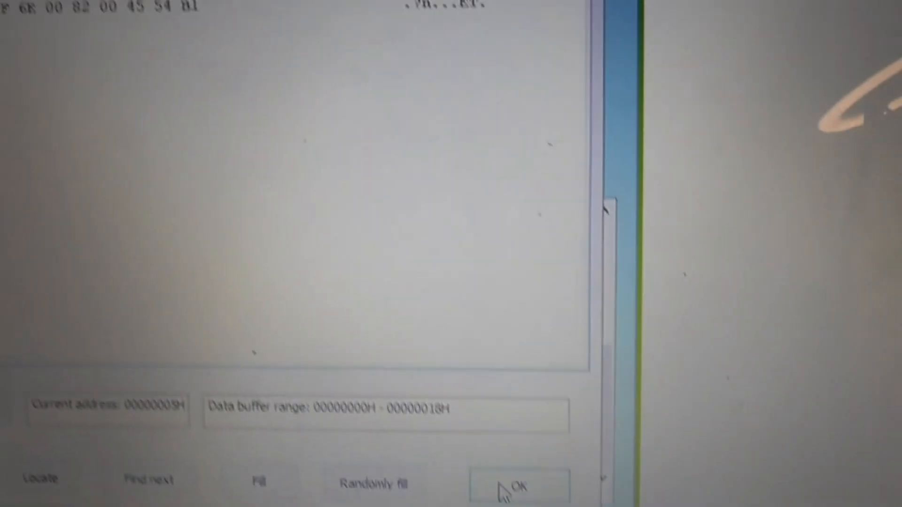
Step: Close the Buffer editor showing the 25-byte chip data
click(515, 486)
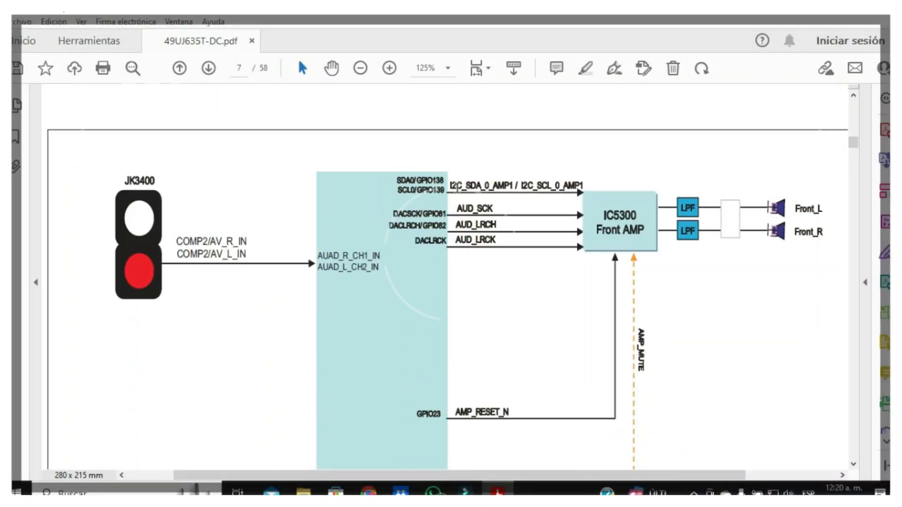
Step: Page forward past the HDMI and USB/Wi-Fi pages to the PMIC panel power page
scroll(down, 3)
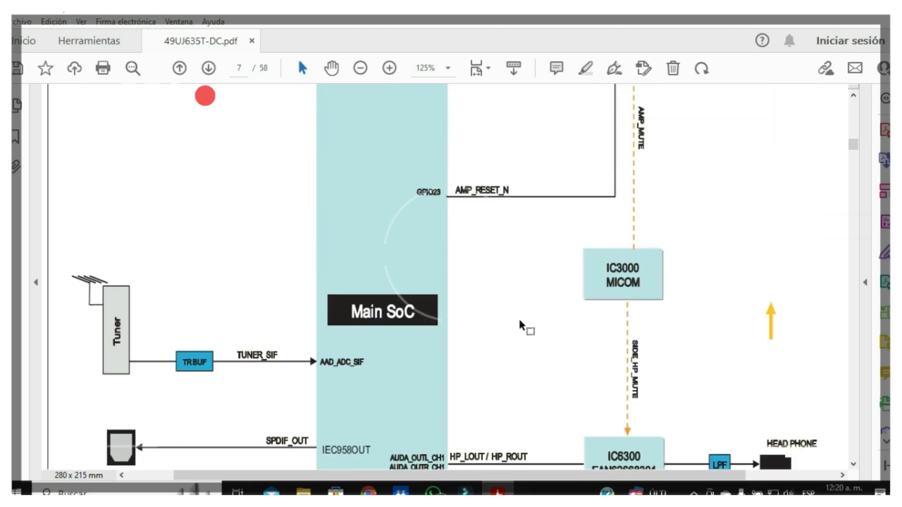
click(208, 68)
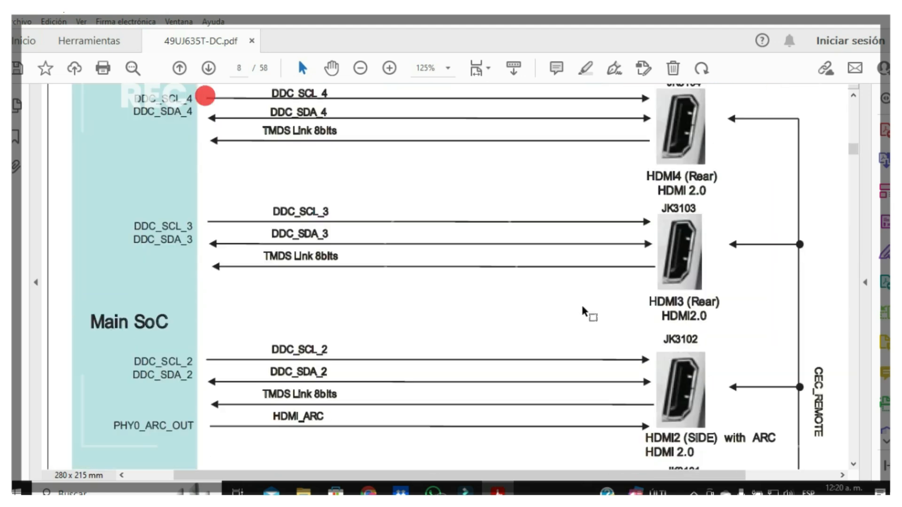
click(208, 67)
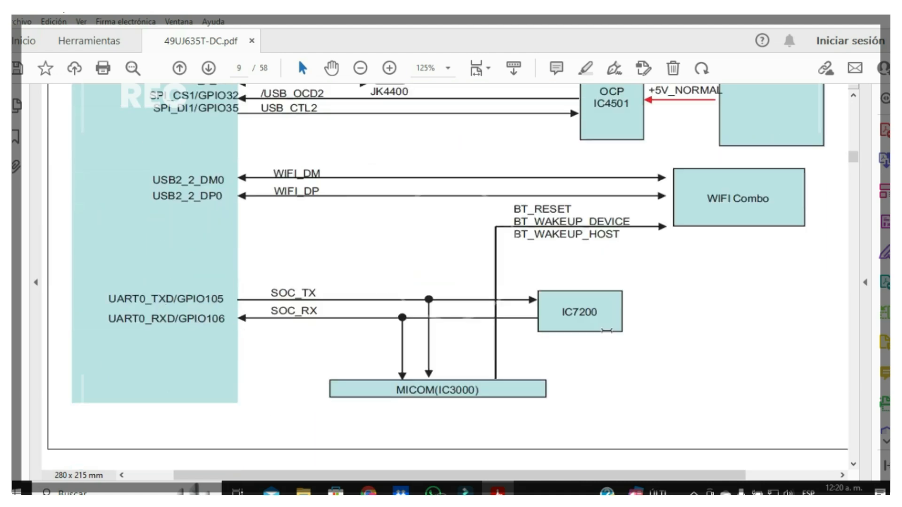
scroll(up, 3)
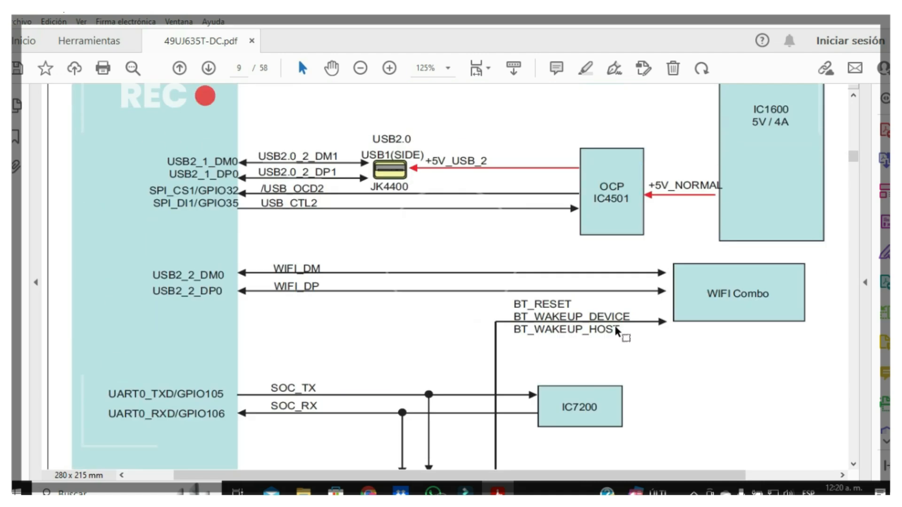
click(208, 68)
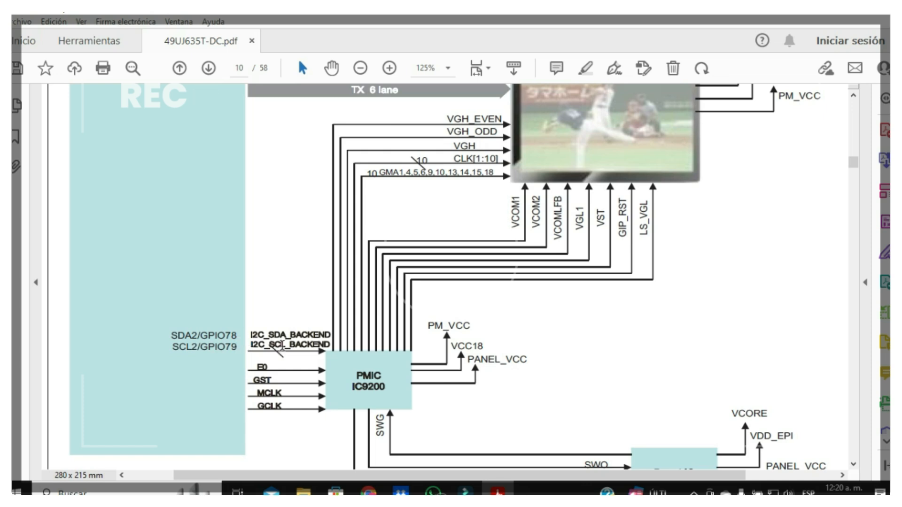
Step: Page back to the HDMI bus page, forward to the USB page, then back again
scroll(down, 3)
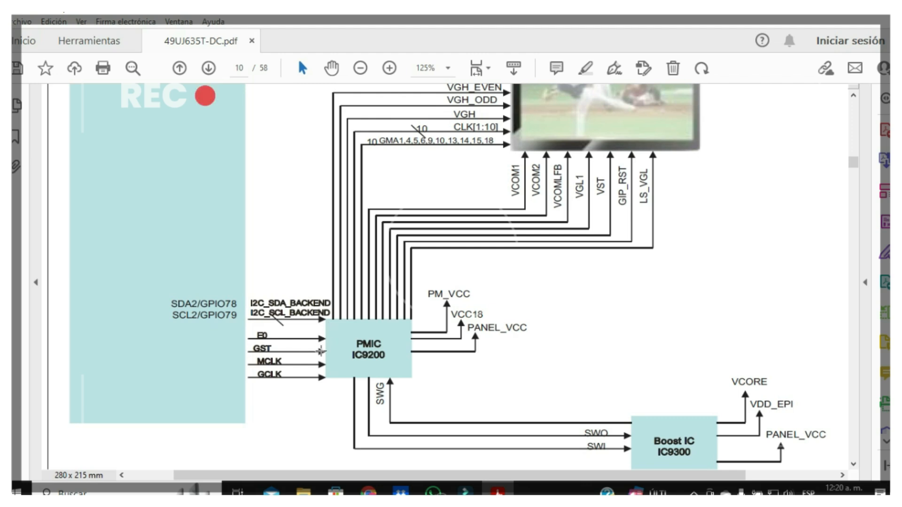
mouse_move(342, 372)
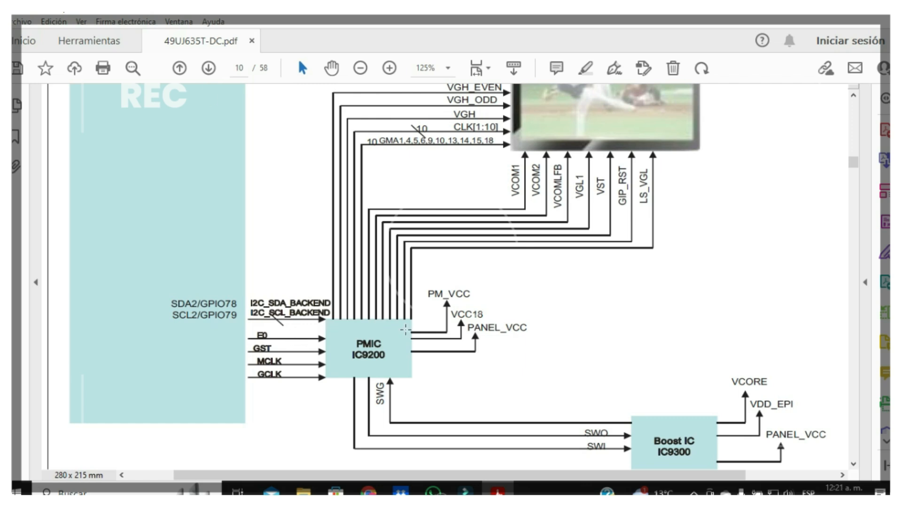
click(179, 68)
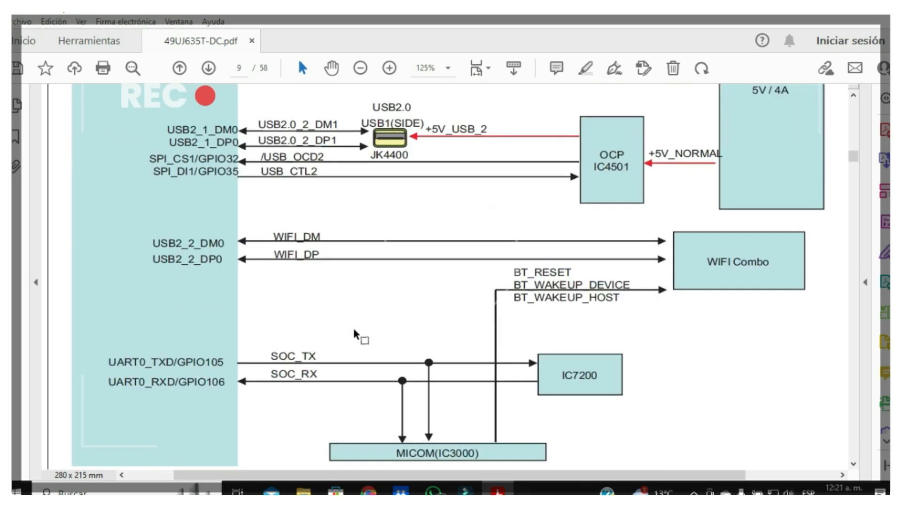
click(179, 68)
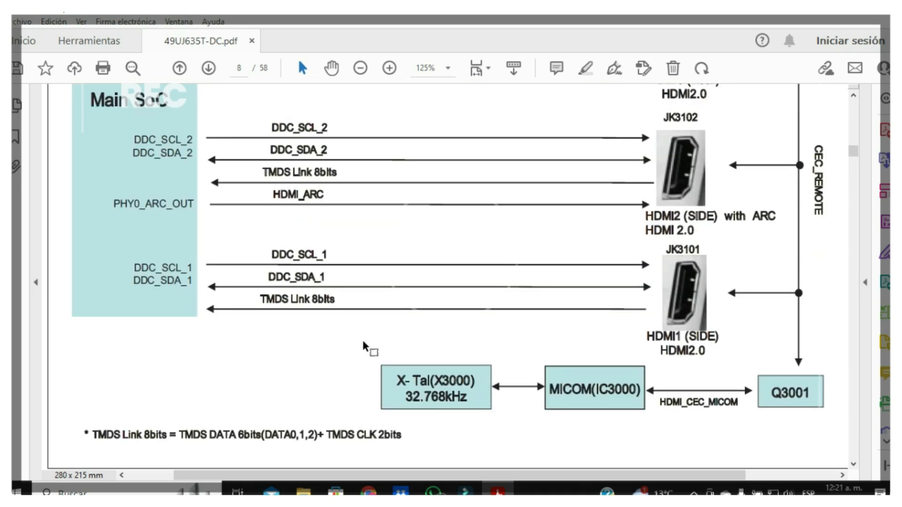
click(207, 67)
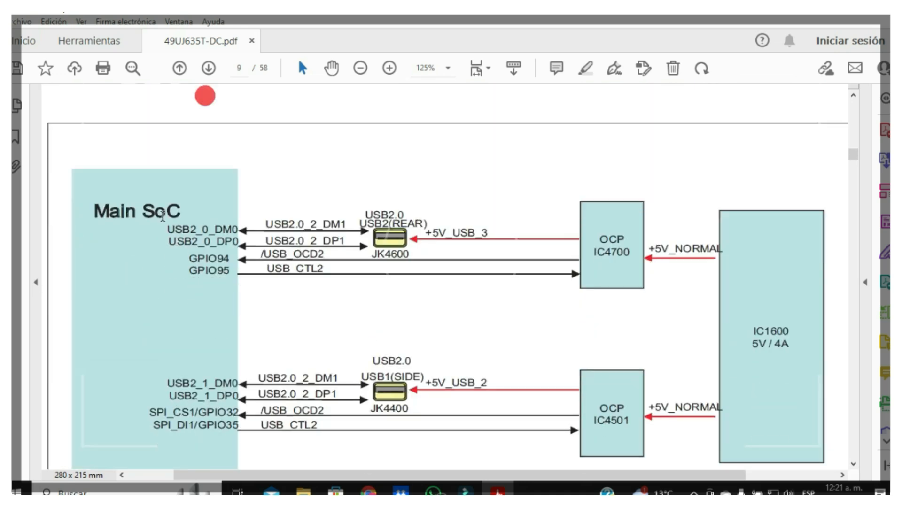
click(179, 68)
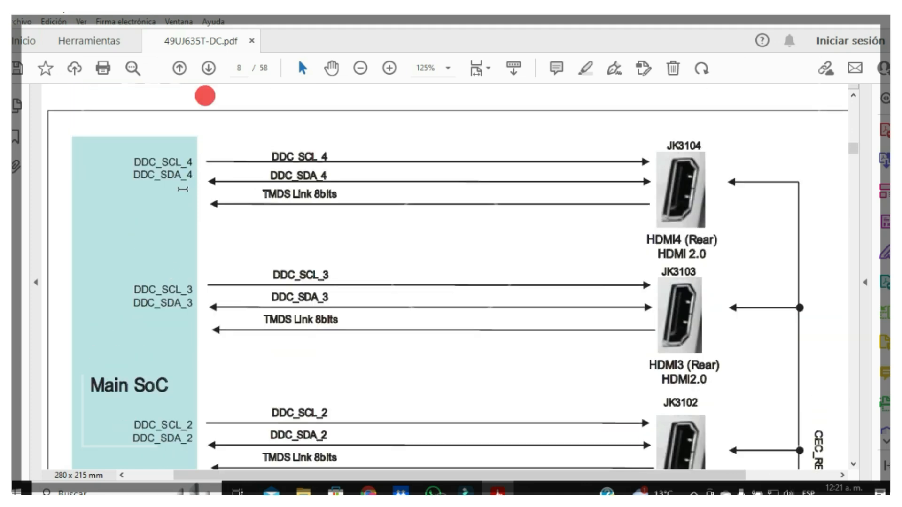
mouse_move(224, 171)
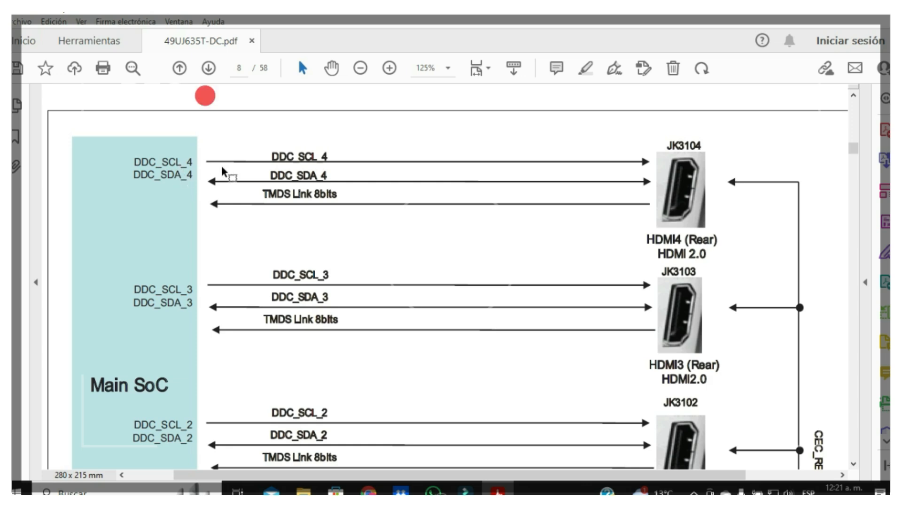
mouse_move(593, 236)
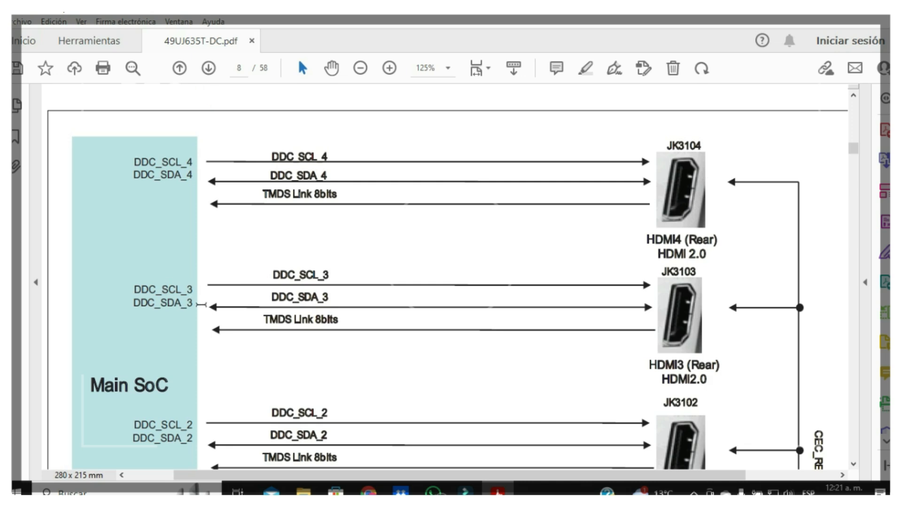
Step: Scroll down through the HDMI4–HDMI1 DDC buses, then return to the audio amplifier page
scroll(down, 3)
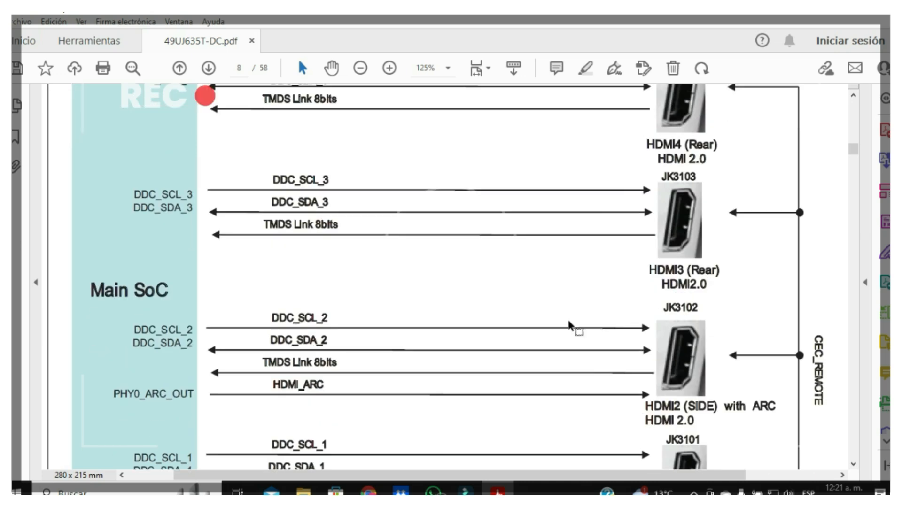
mouse_move(179, 348)
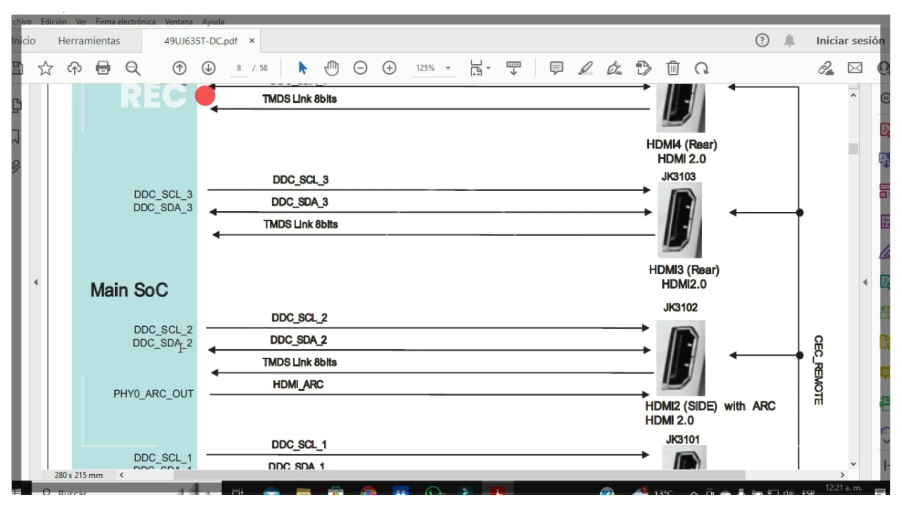
scroll(down, 3)
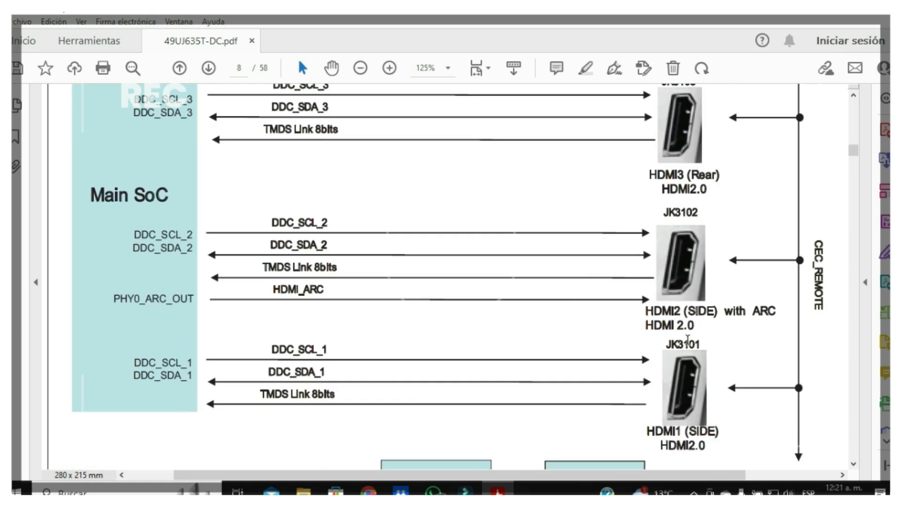
scroll(down, 3)
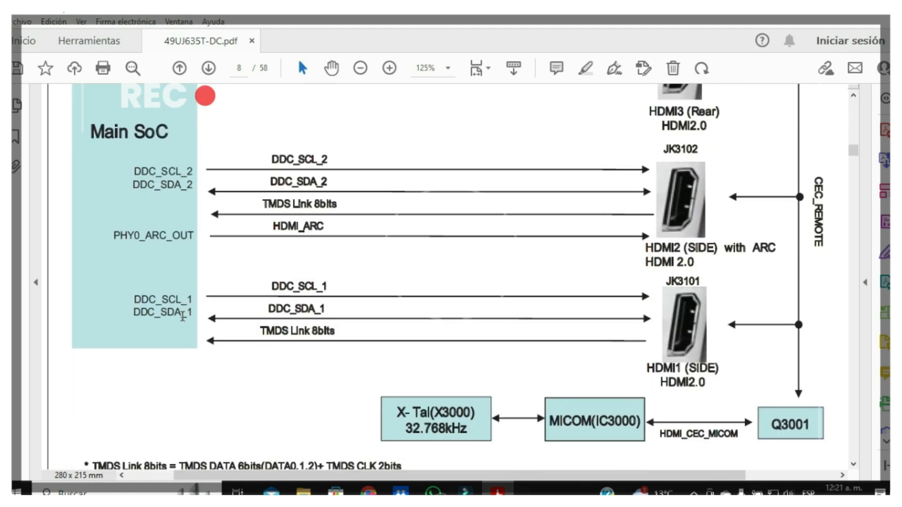
scroll(down, 3)
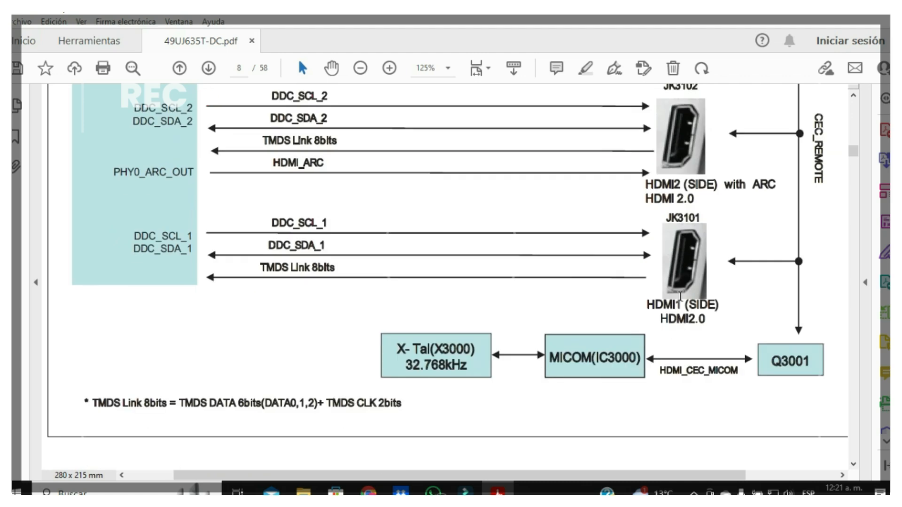
click(179, 67)
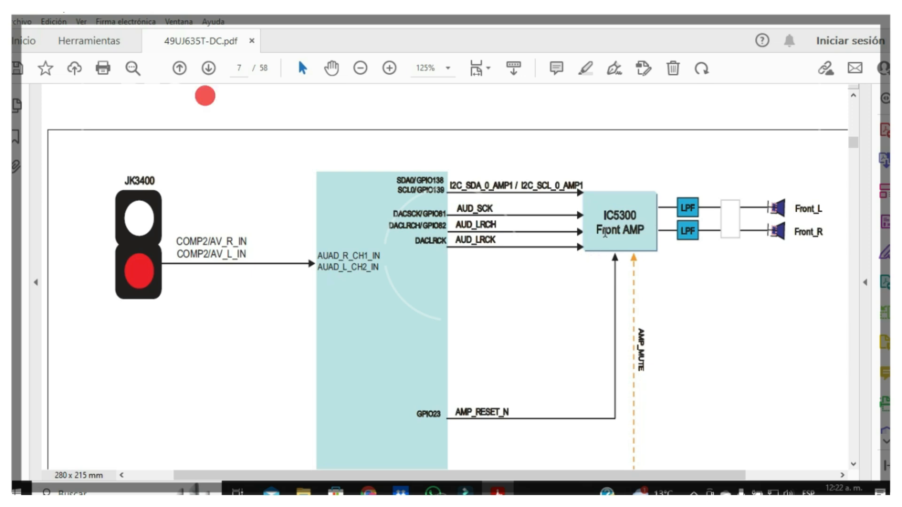
Step: Advance from the front audio amp page to the HDMI page showing the HDMI4 DDC bus
scroll(down, 3)
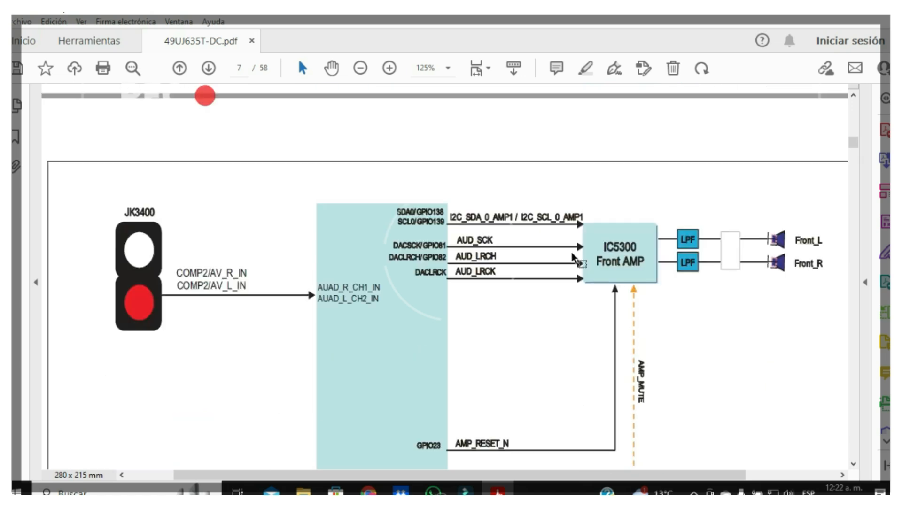
click(207, 68)
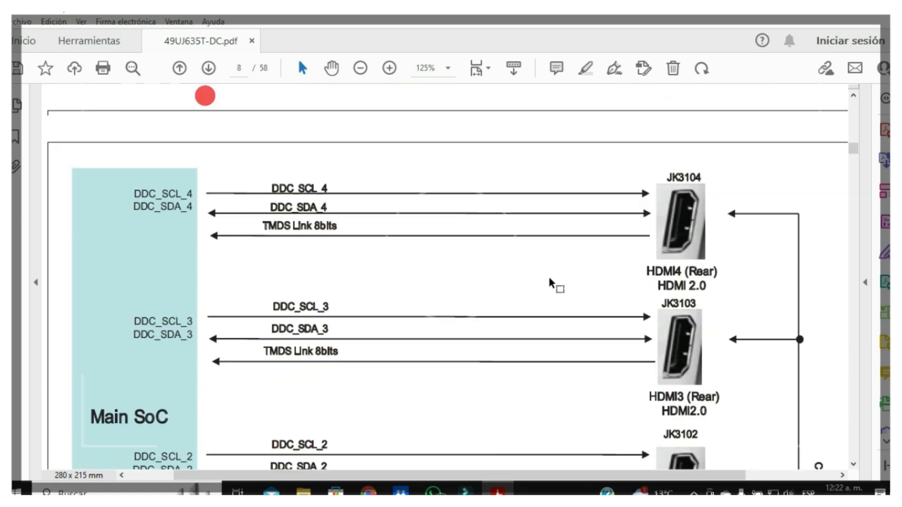
scroll(up, 3)
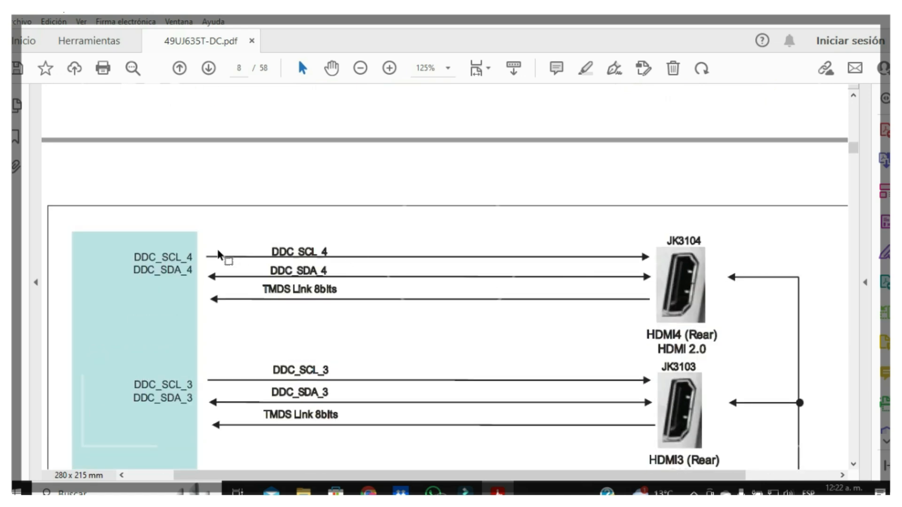
scroll(down, 3)
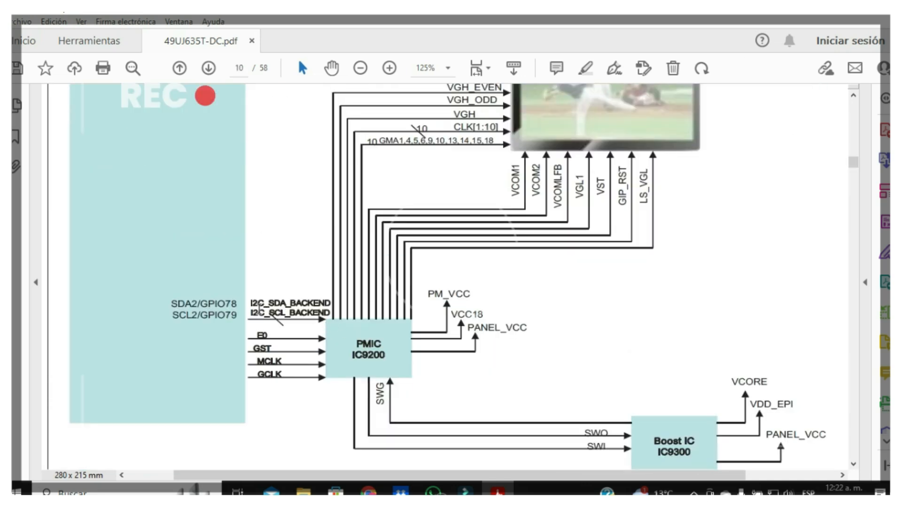
mouse_move(348, 345)
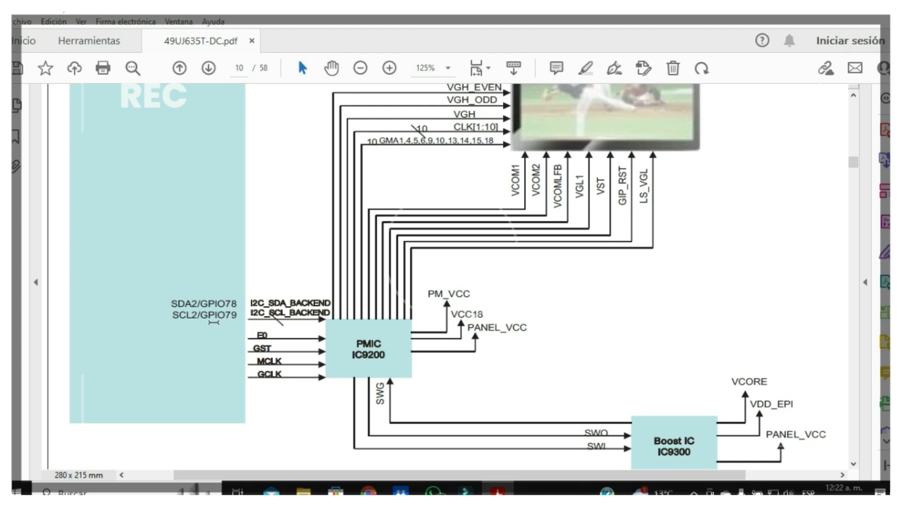
Step: Page back to the USB page, forward again, and scroll down to the UART TX/RX lines
click(179, 68)
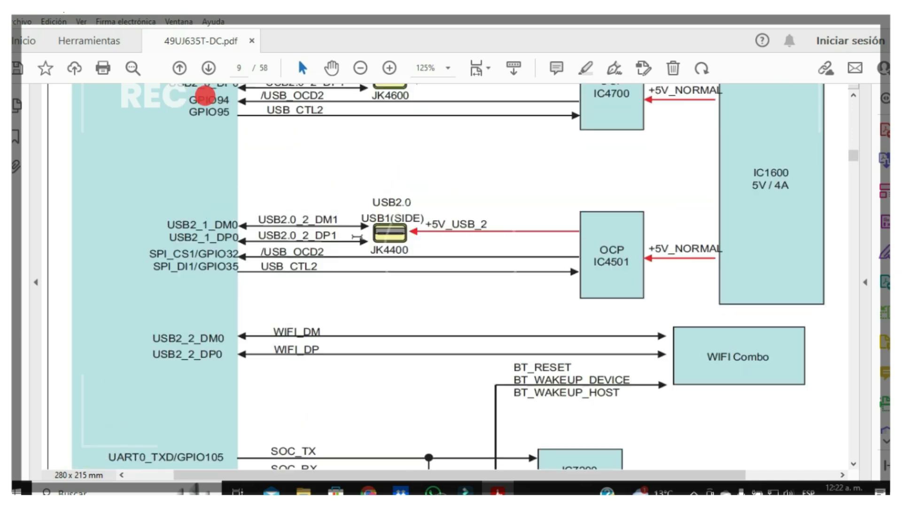
scroll(up, 3)
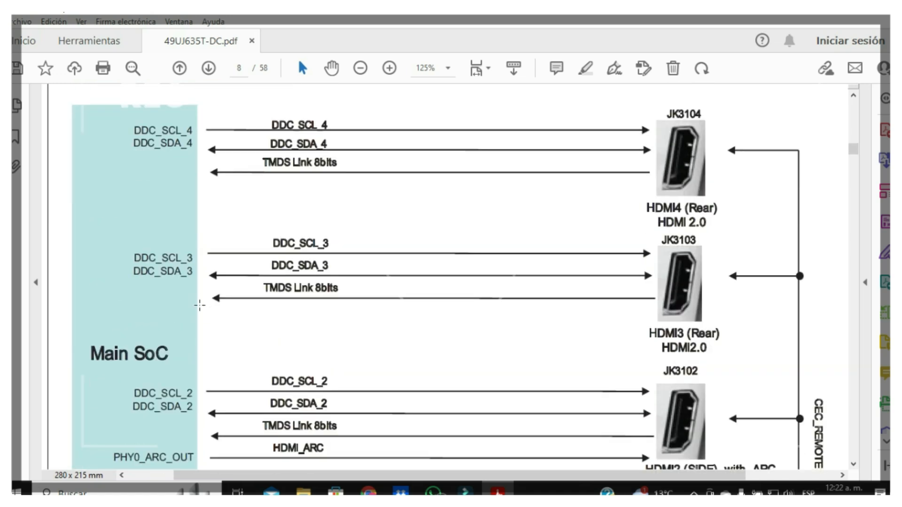
scroll(down, 3)
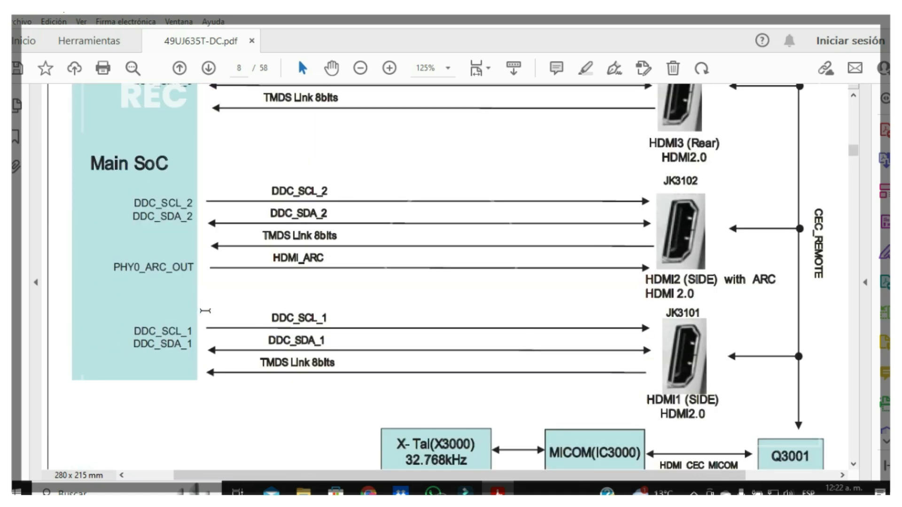
click(208, 68)
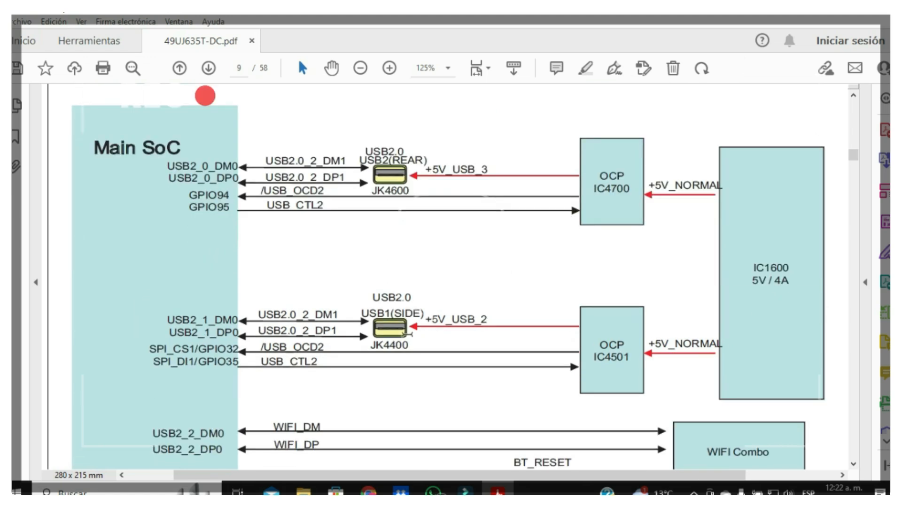
scroll(down, 3)
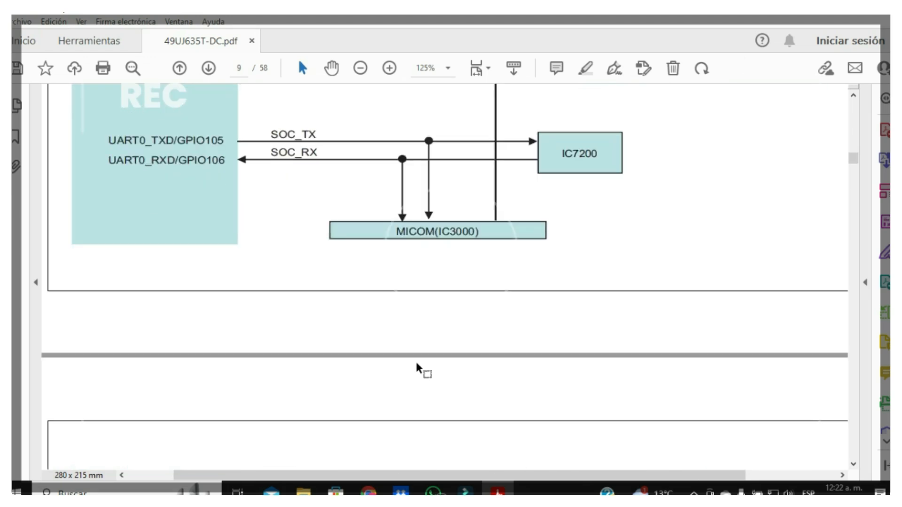
scroll(down, 3)
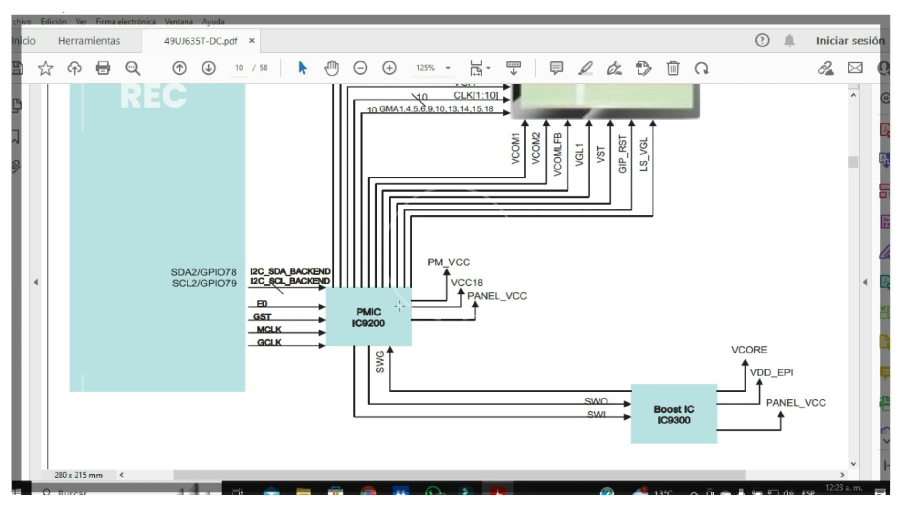
mouse_move(357, 351)
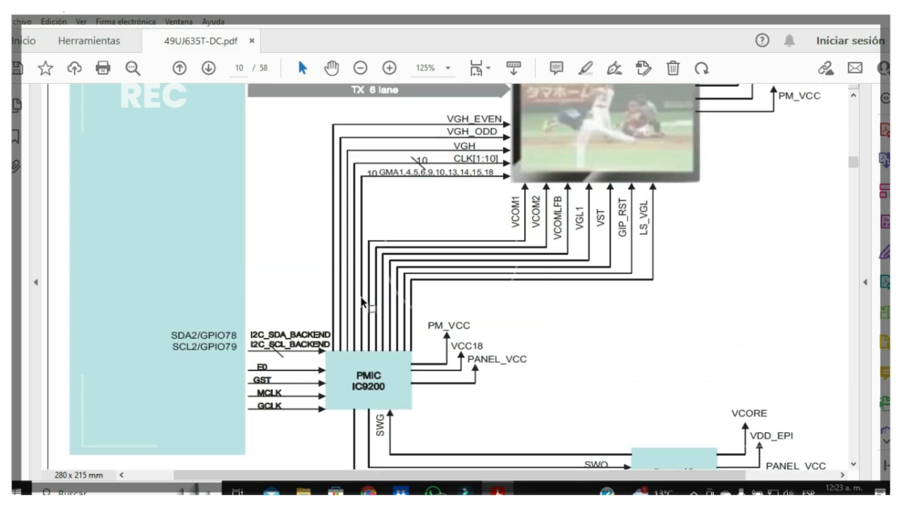
Step: Scroll through PMIC IC9200's section to review its VGH, VGL1 and VCOM outputs
scroll(up, 3)
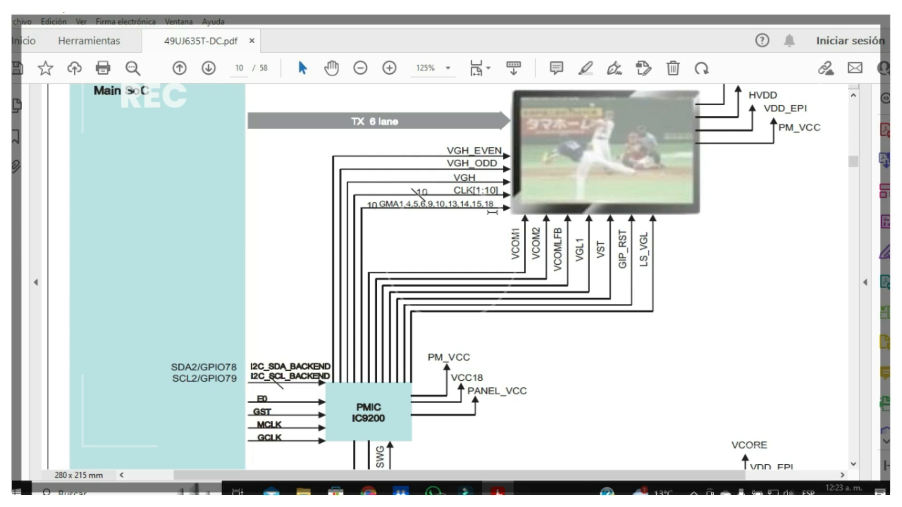
mouse_move(572, 259)
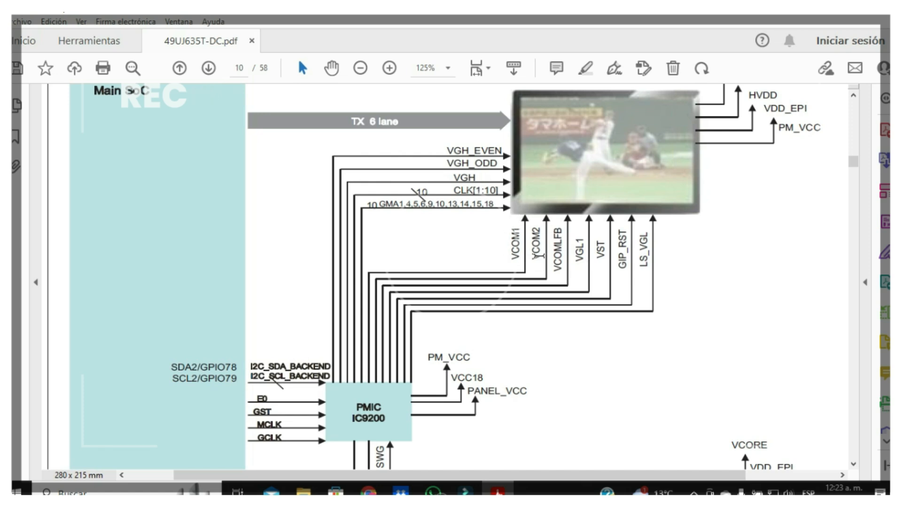
scroll(down, 3)
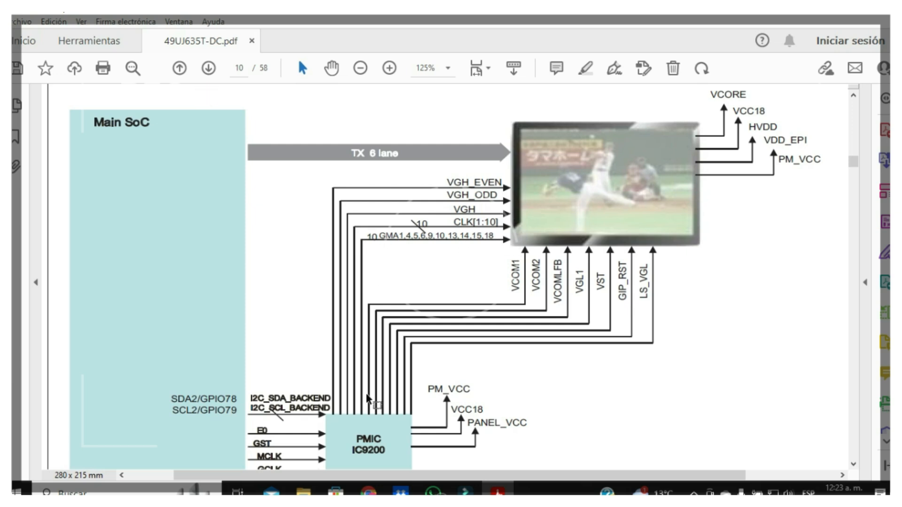
mouse_move(392, 282)
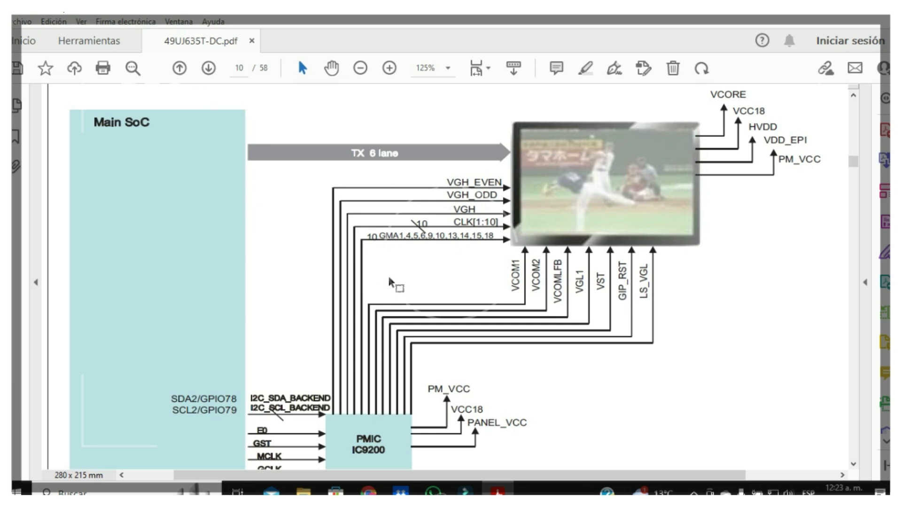
scroll(down, 3)
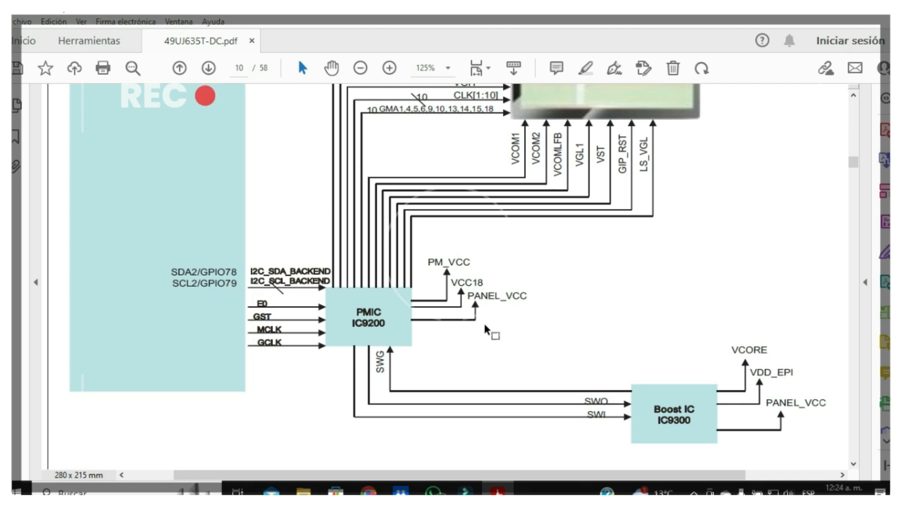
scroll(up, 3)
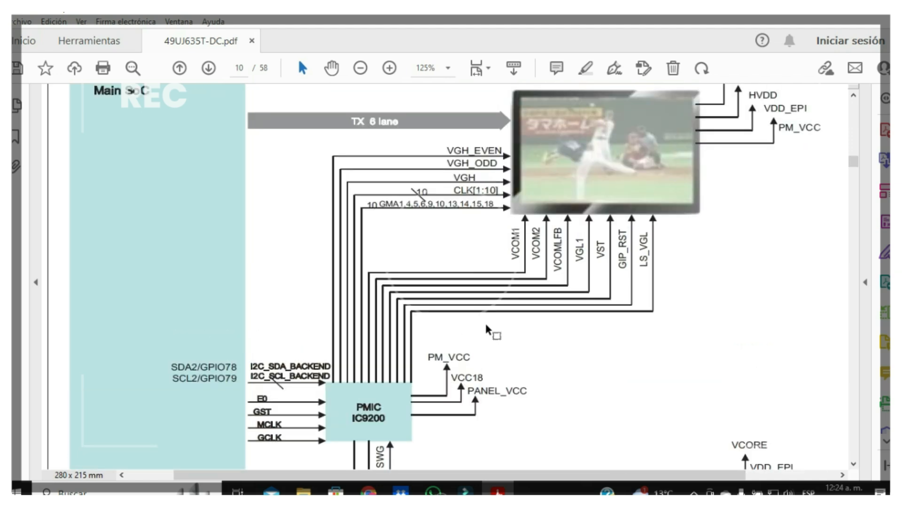